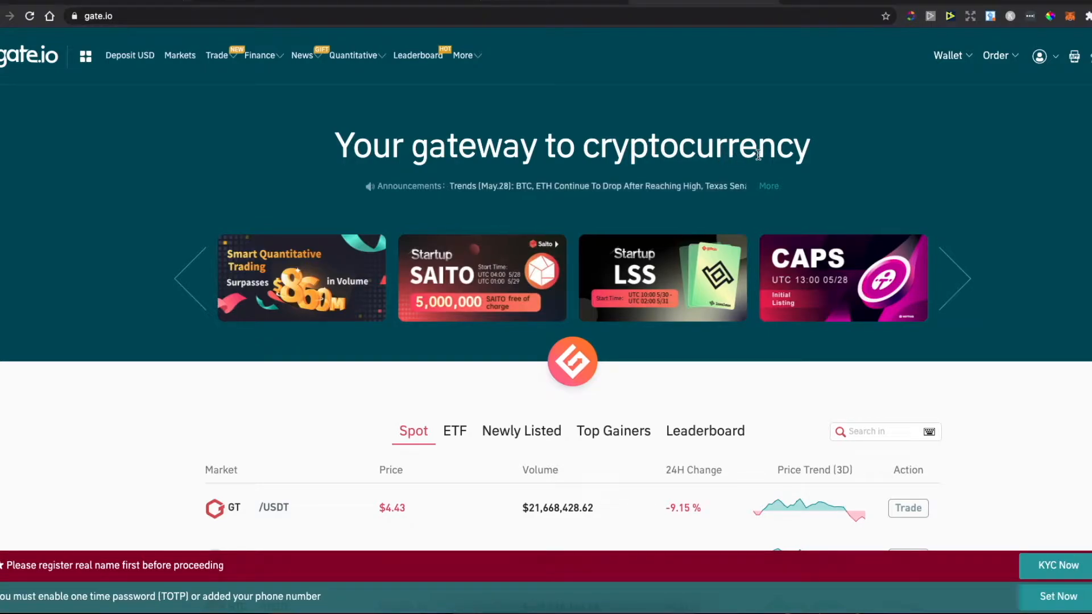
Step: Show the Tether USDT deposit address on the Tron TRC20 network
left_click(947, 55)
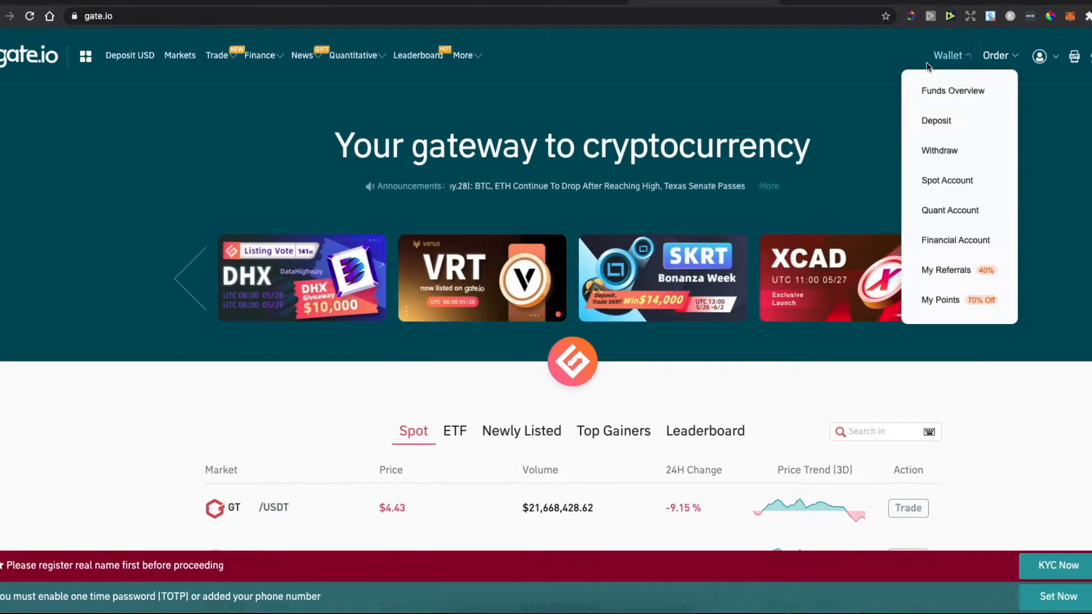
left_click(936, 121)
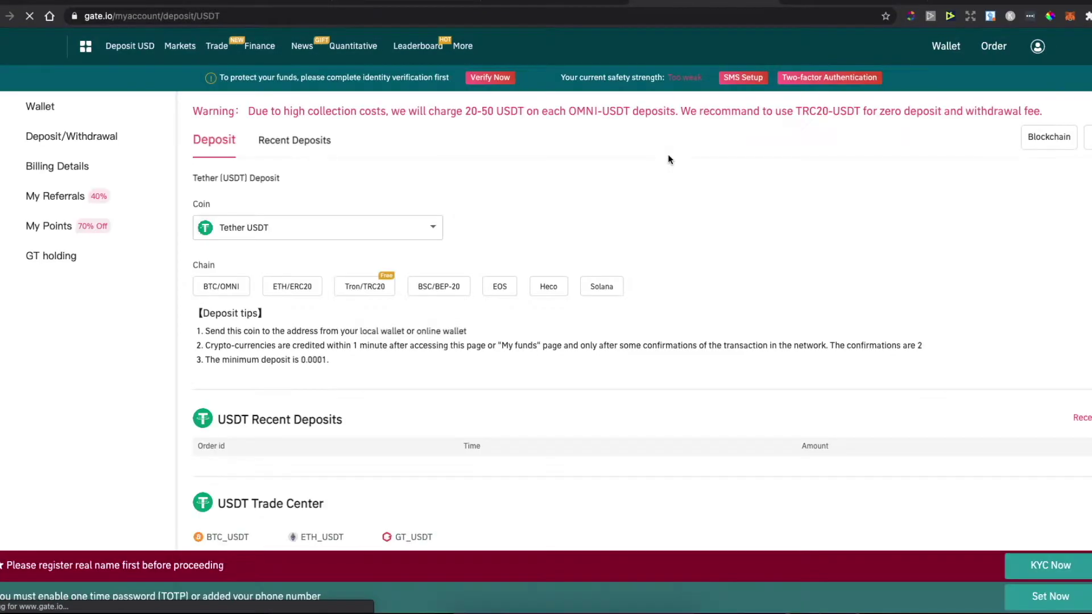
left_click(318, 228)
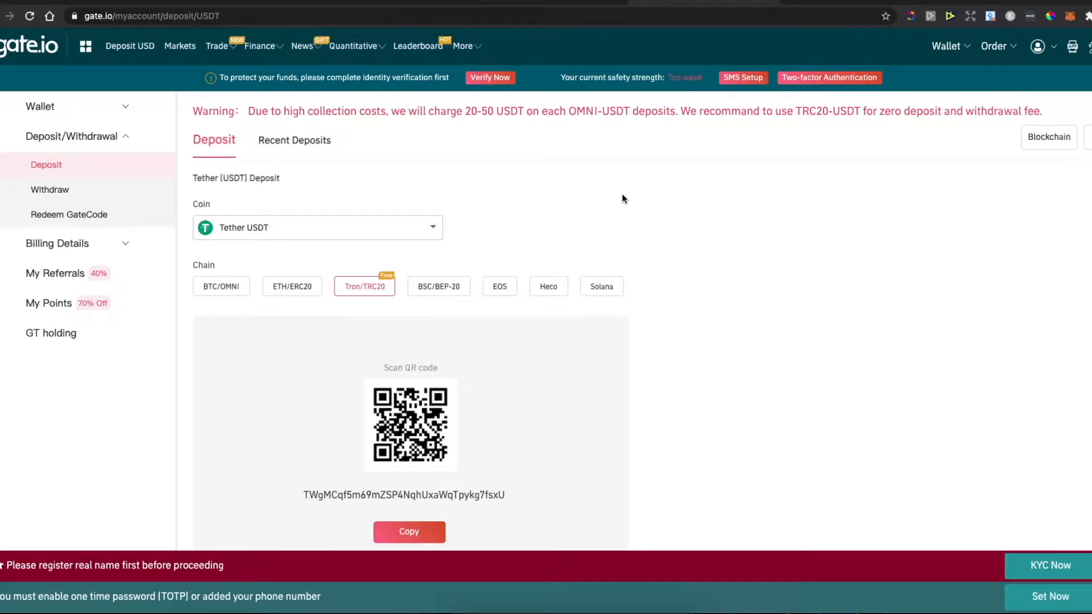
scroll("down", 3)
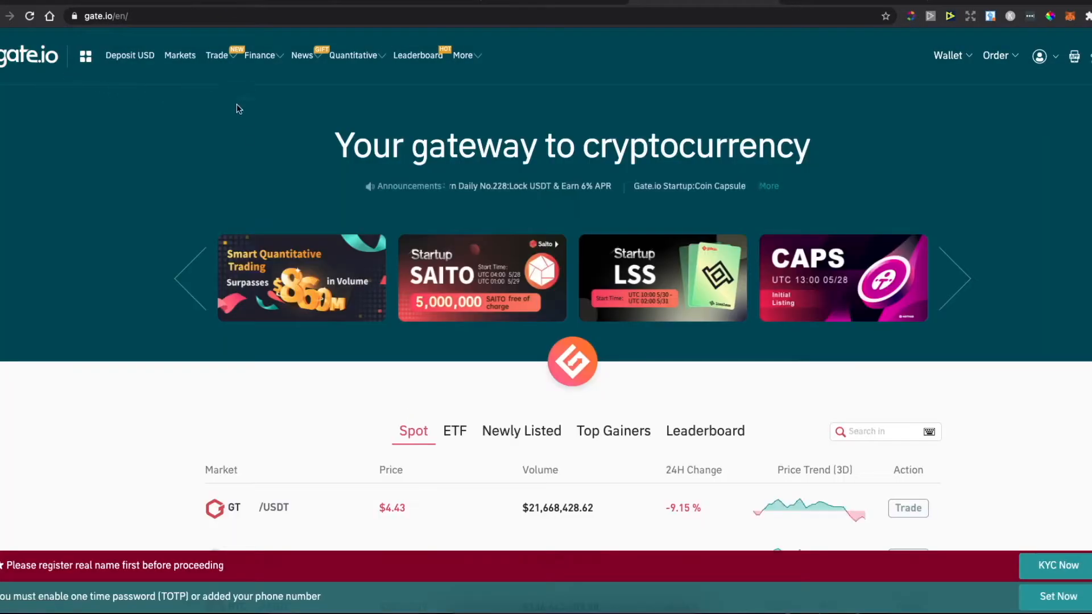
mouse_move(112, 55)
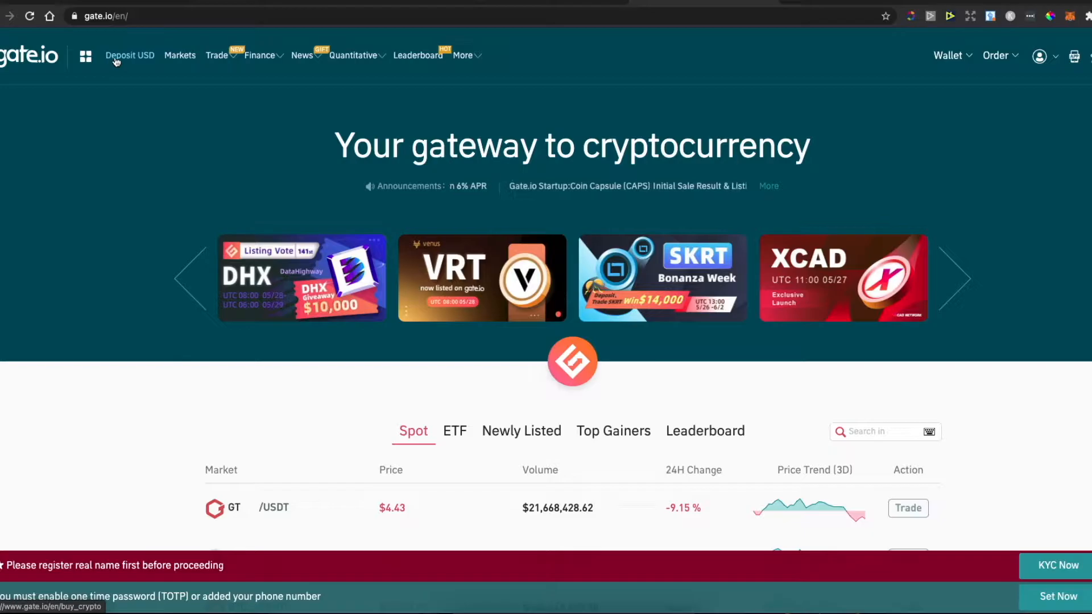
Step: Open Deposit USD and browse the Legend Trading and Simplex options
left_click(130, 55)
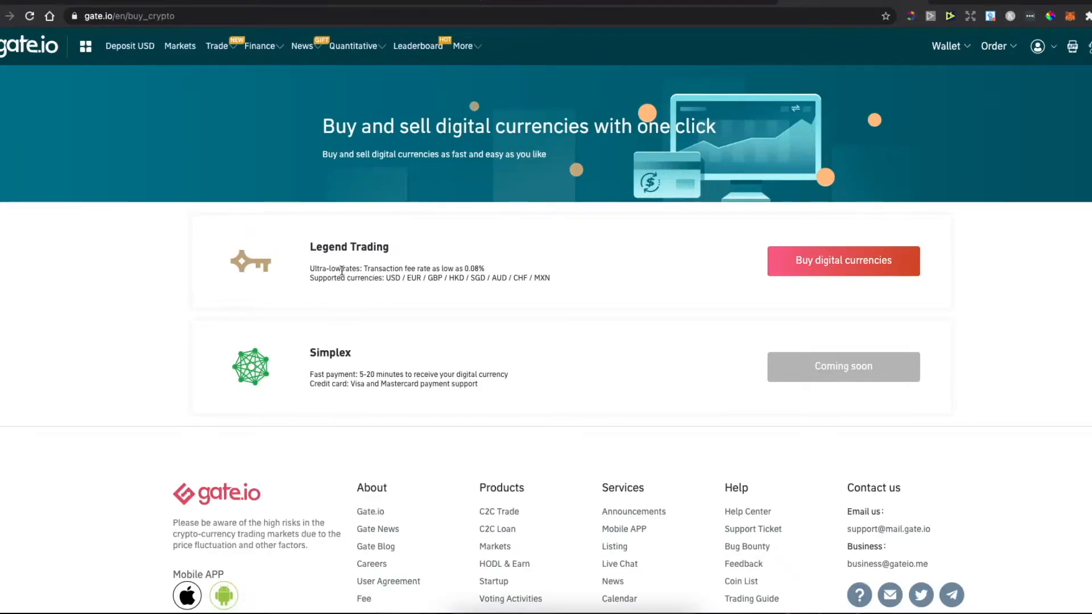
scroll("down", 3)
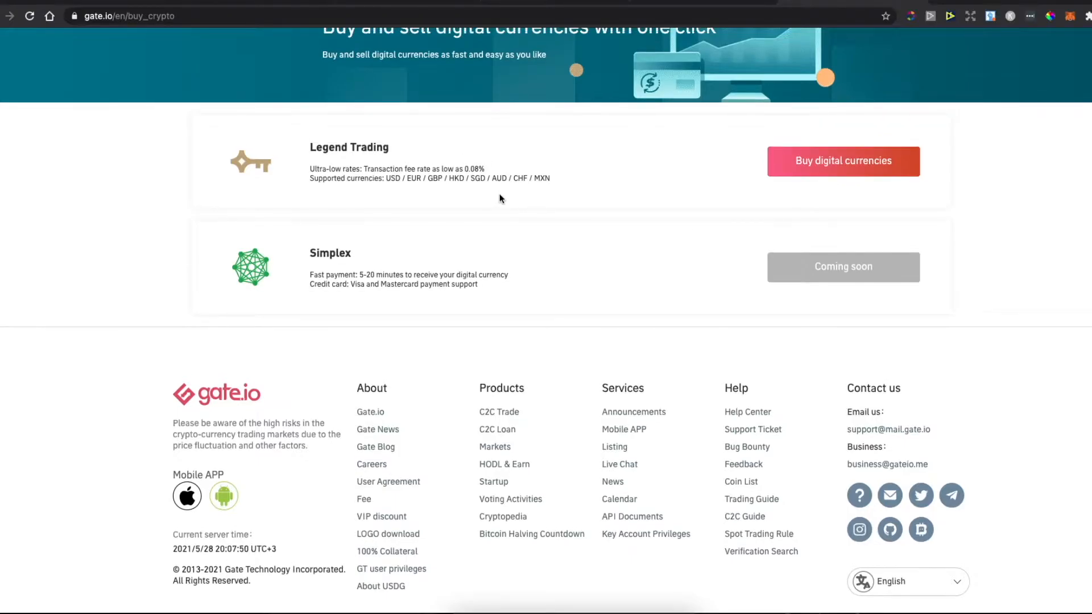
Step: Start a Legend Trading purchase, browse the pairs, and keep USDT / USD
left_click(843, 161)
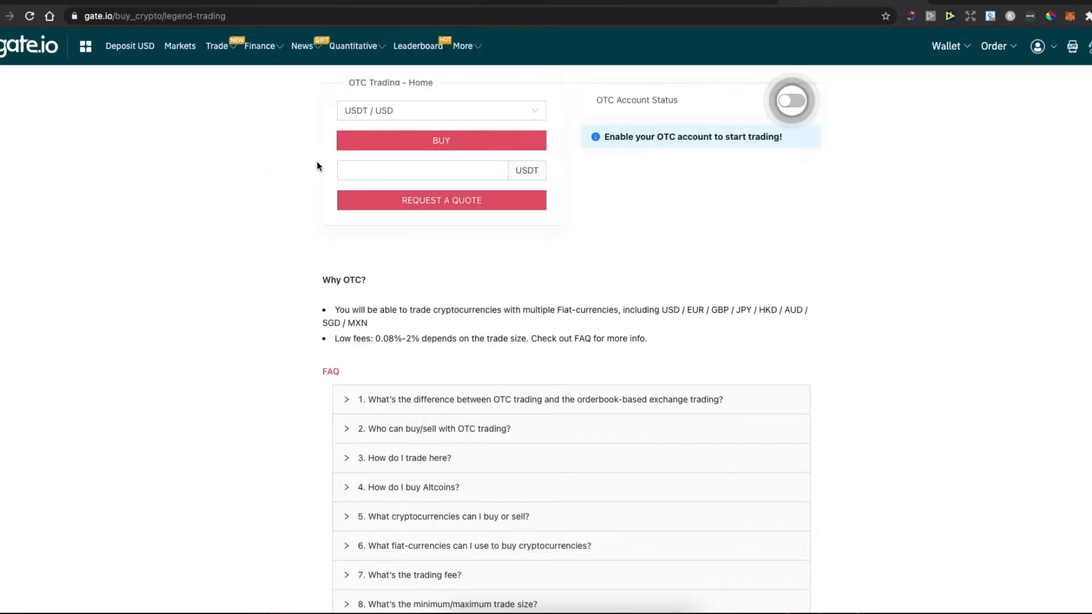
left_click(442, 110)
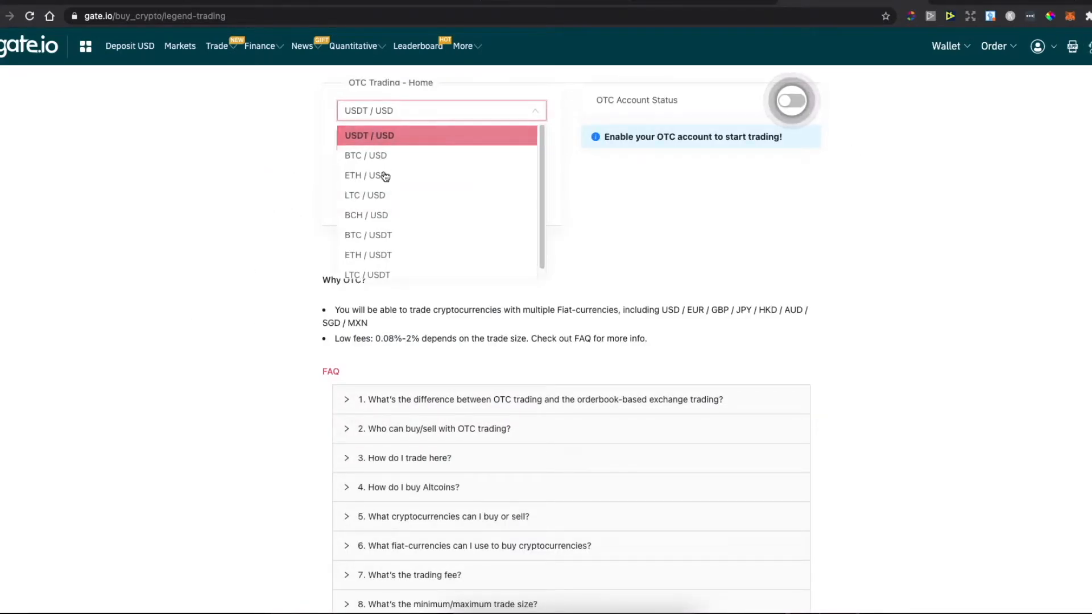
mouse_move(388, 180)
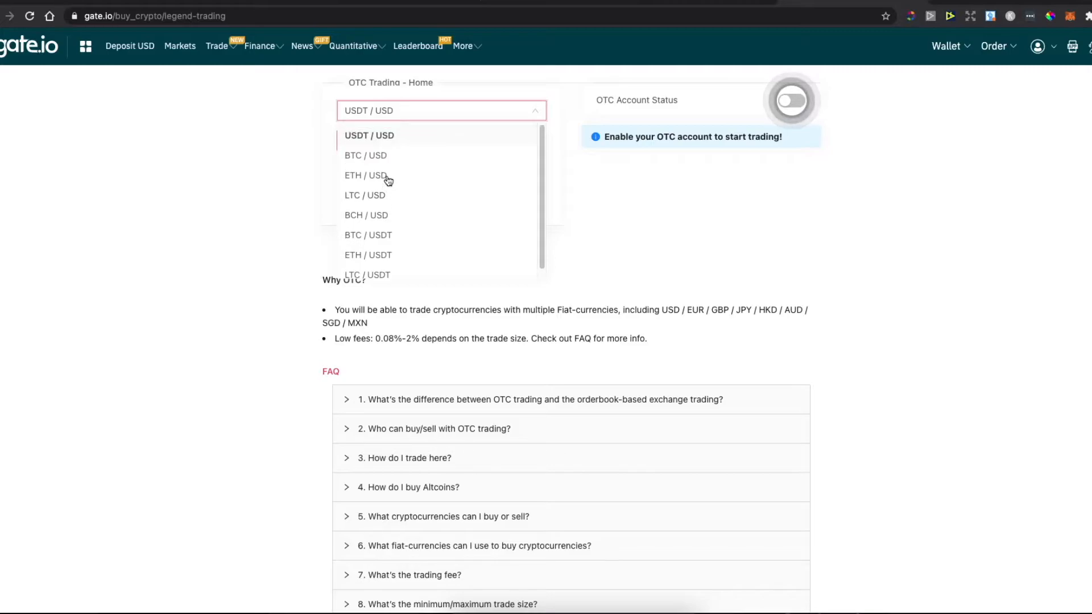
mouse_move(361, 156)
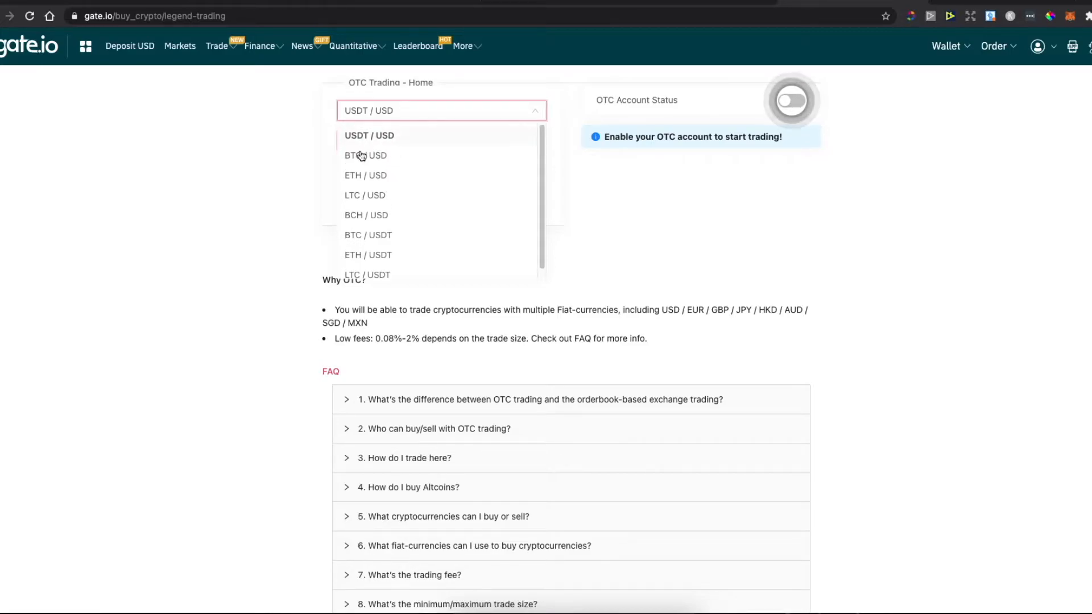
mouse_move(368, 140)
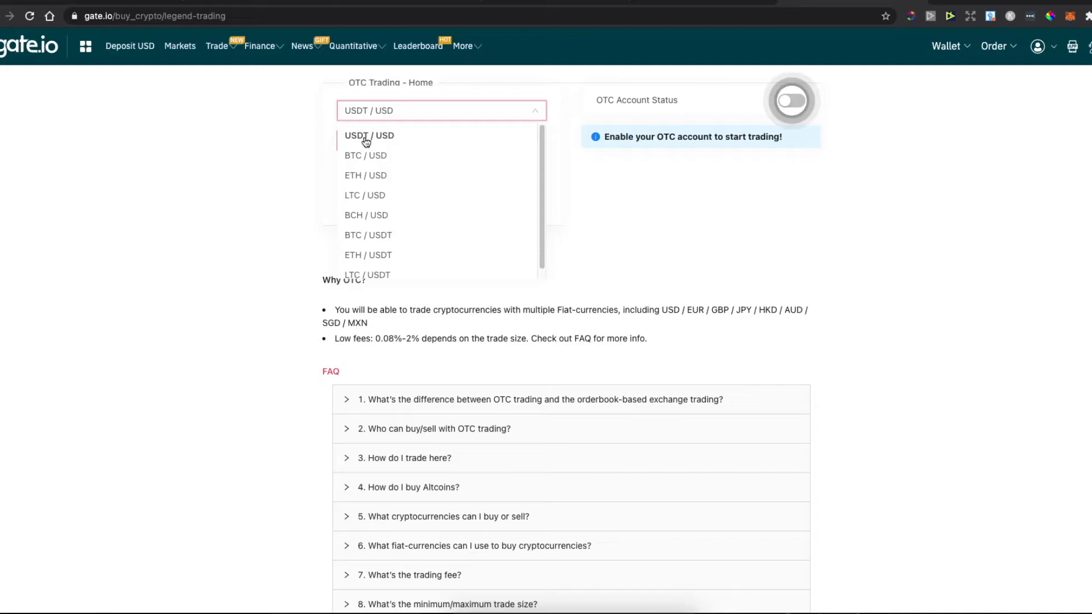
mouse_move(351, 218)
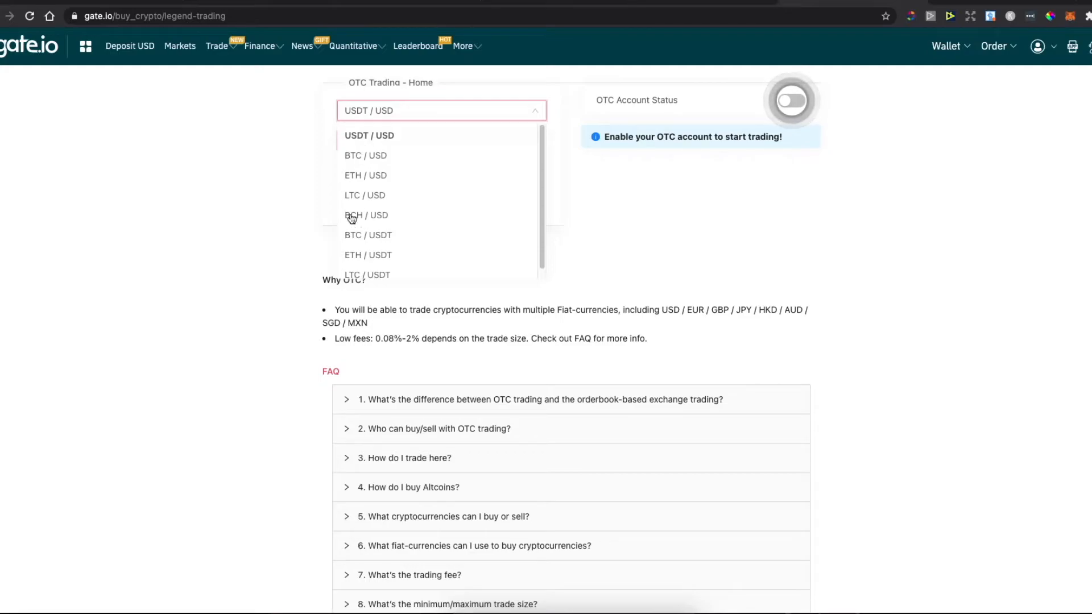
mouse_move(383, 144)
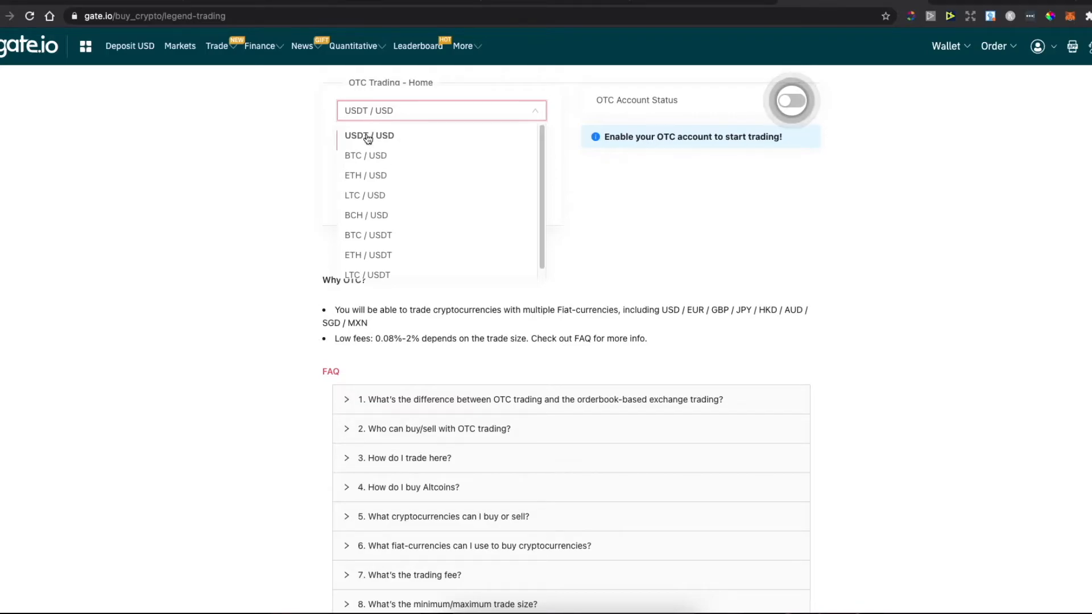
left_click(368, 136)
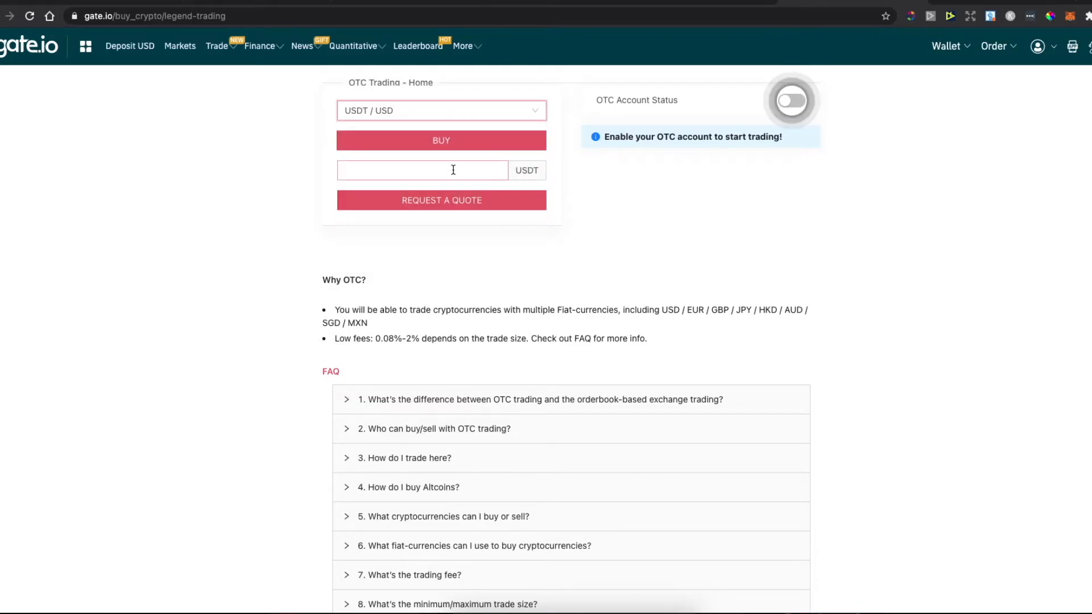
mouse_move(534, 210)
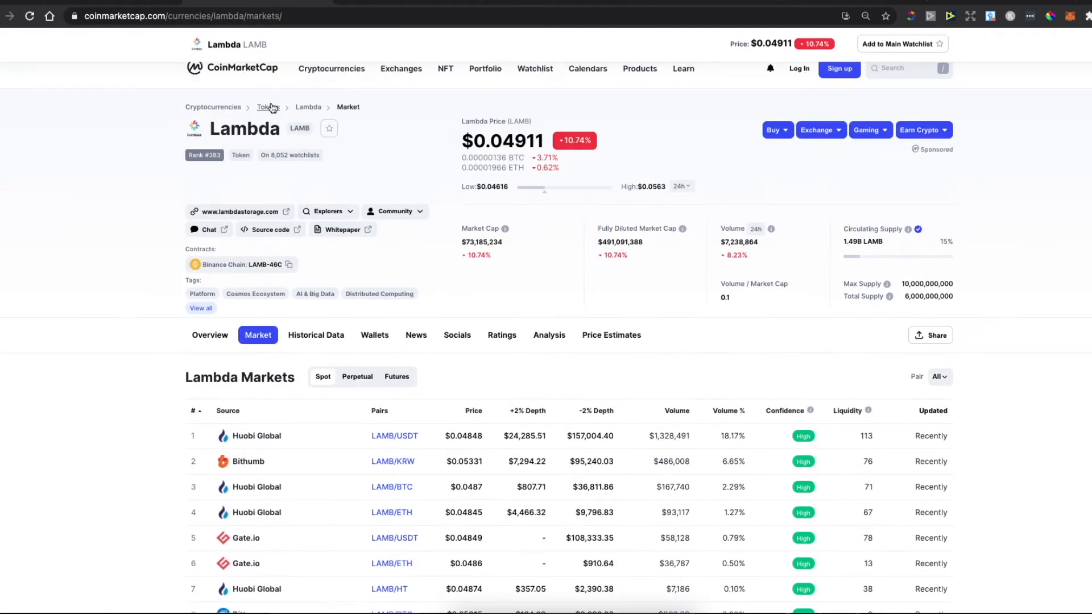
Step: Scroll the Lambda Markets table down to Gate.io's LAMB/USDT pair
scroll("down", 3)
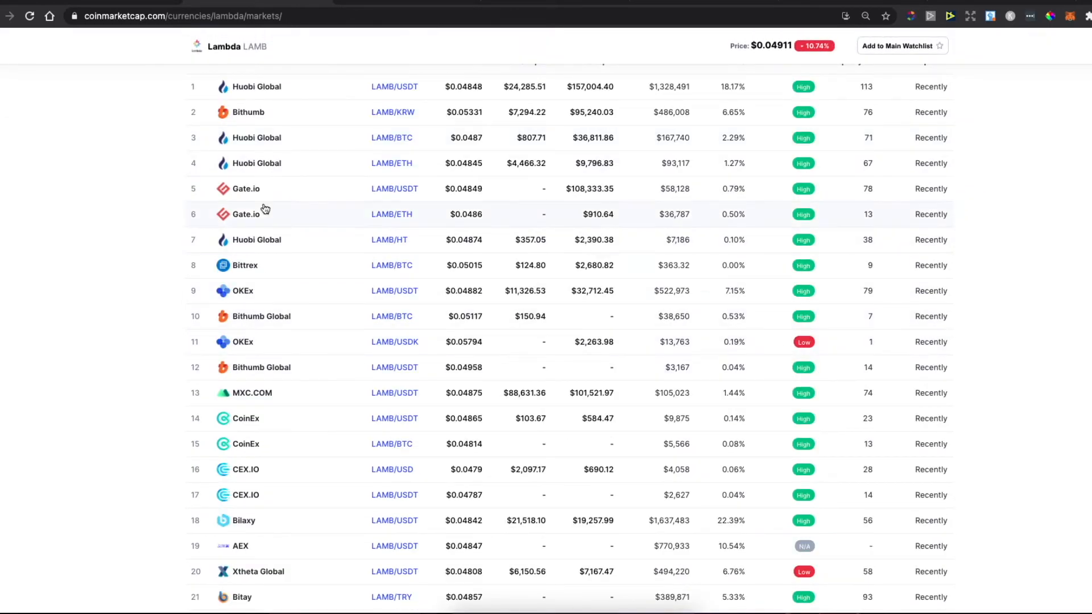
mouse_move(427, 194)
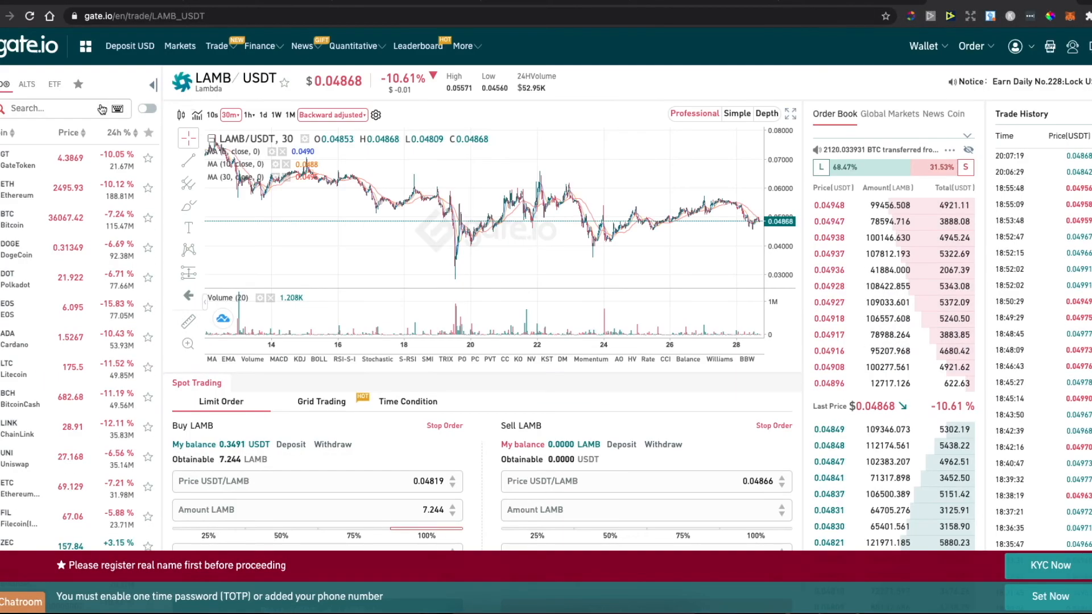
Step: Search 'lam' for LAMB_USDT and scroll to the buy order form
type("lamb")
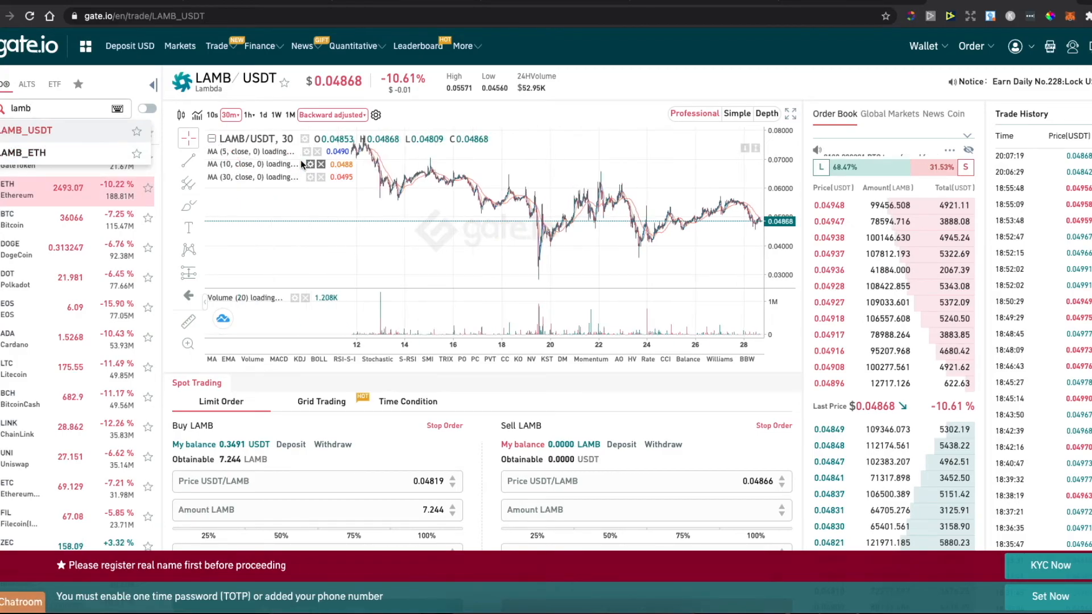
scroll("down", 3)
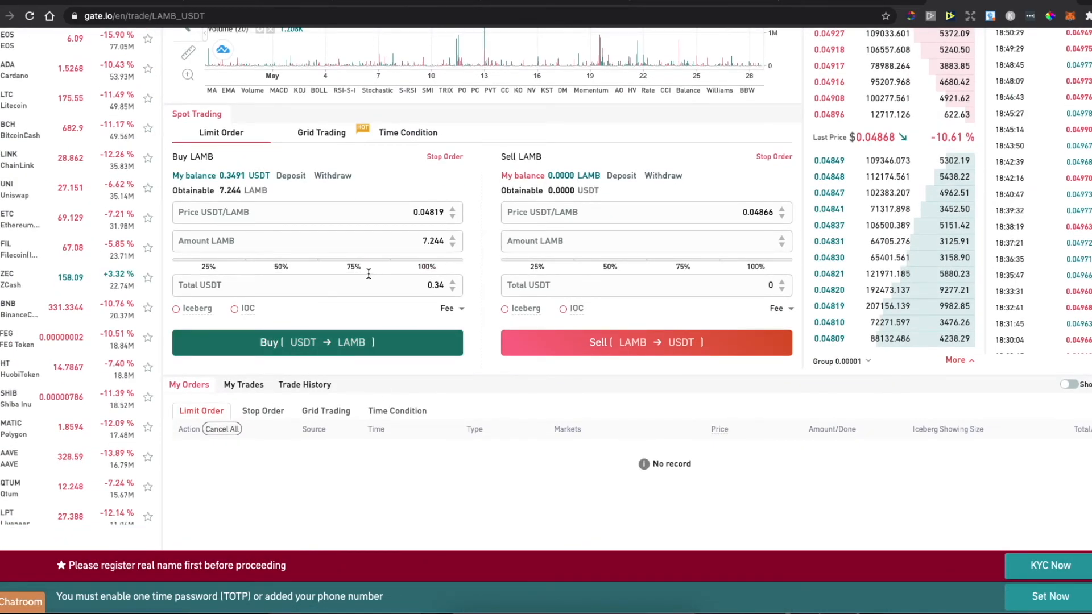